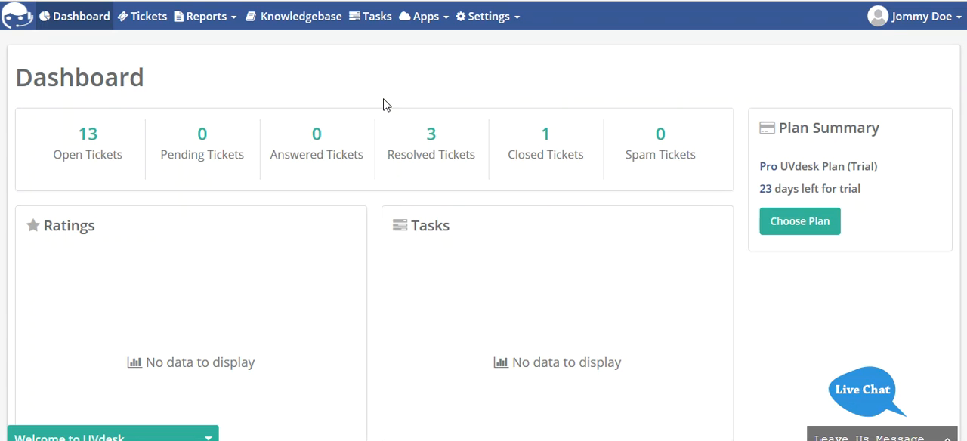
Open the Form builder app from the UVdesk Apps menu.
scroll("down", 3)
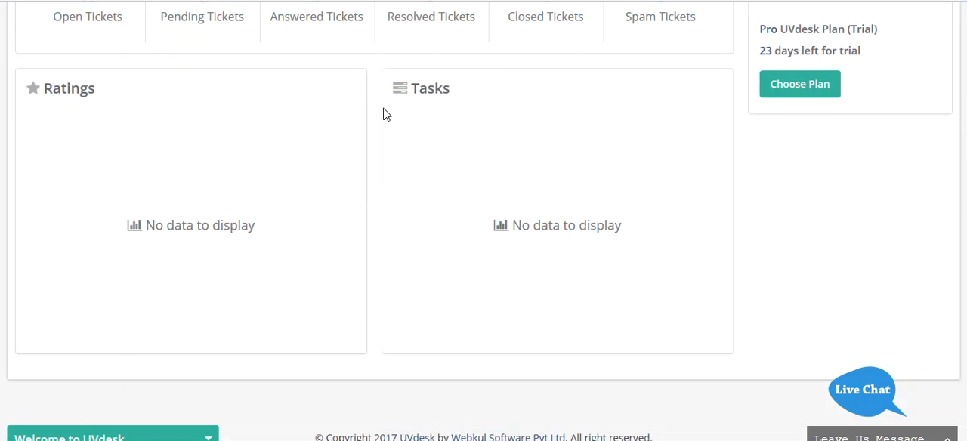
scroll("up", 3)
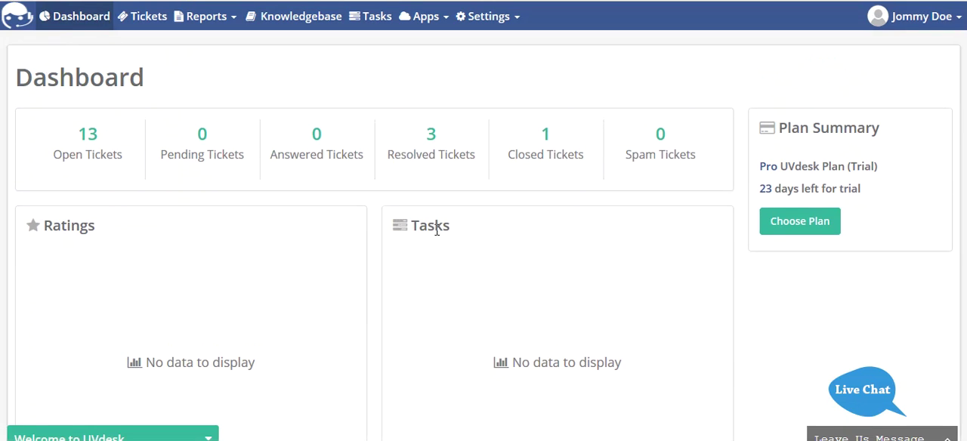
left_click(417, 15)
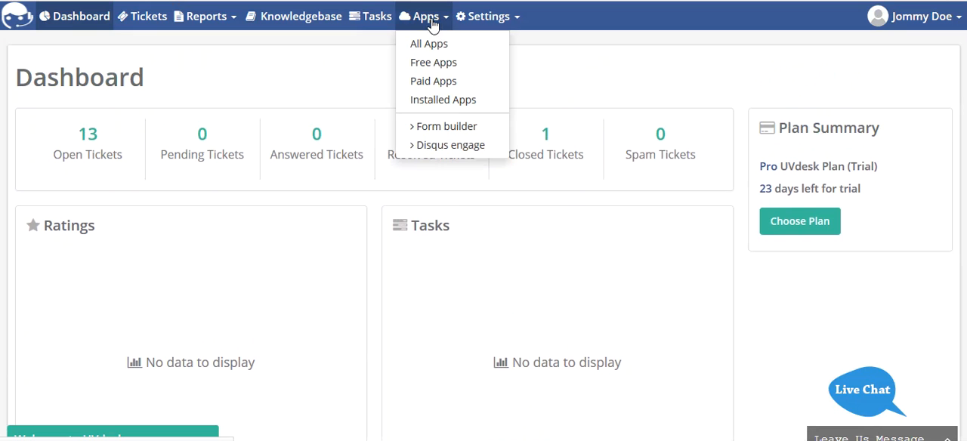
mouse_move(426, 130)
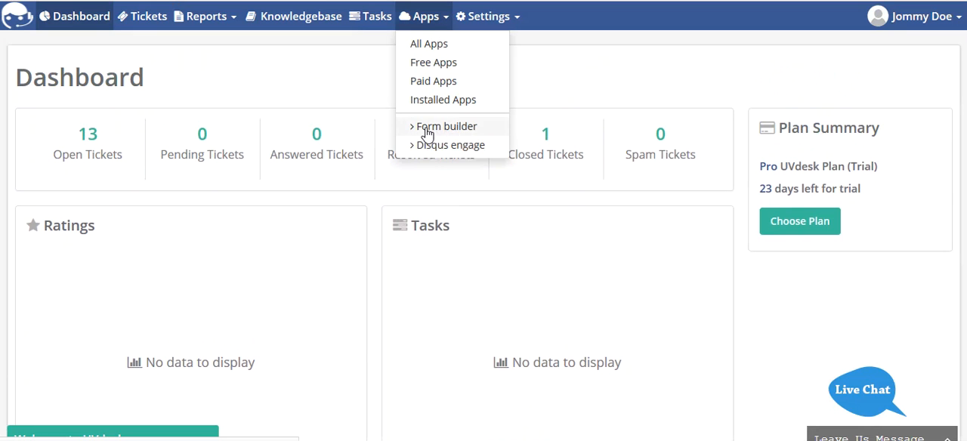
left_click(597, 84)
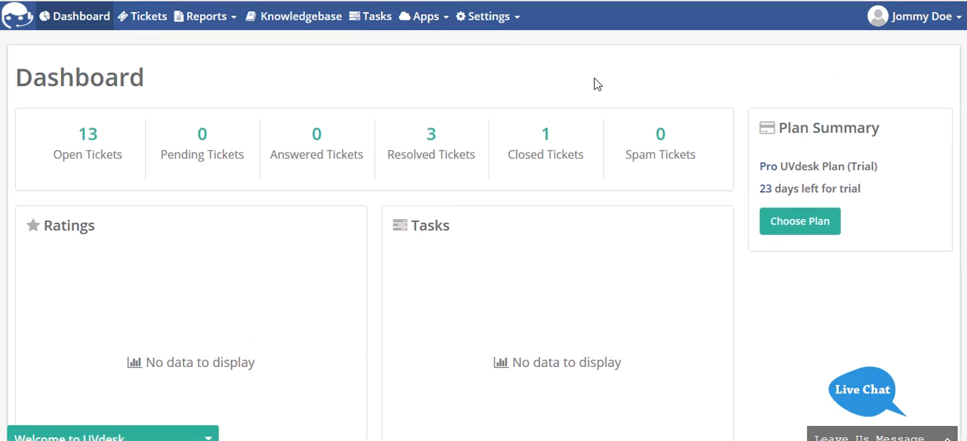
mouse_move(491, 81)
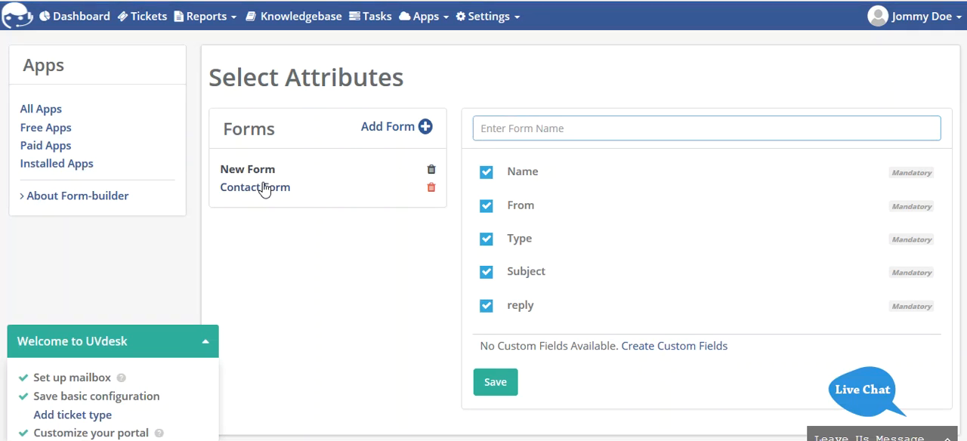
Select Contact Form in the Forms list to preview its fields.
left_click(255, 186)
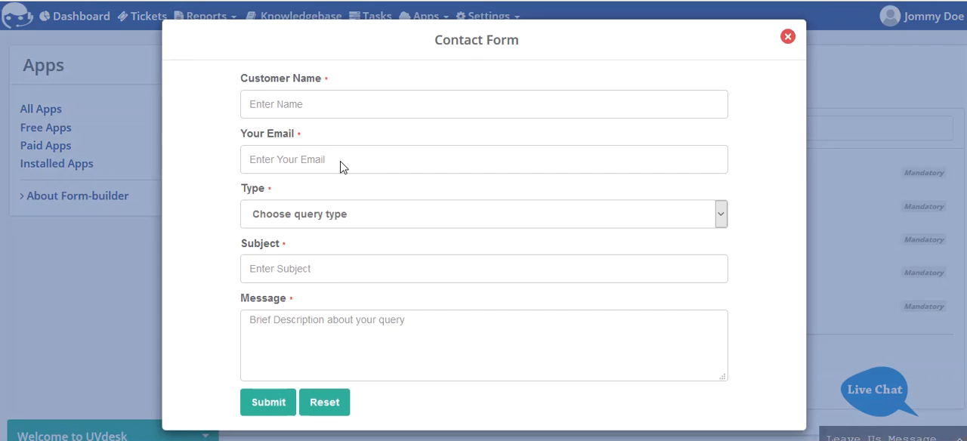
mouse_move(567, 237)
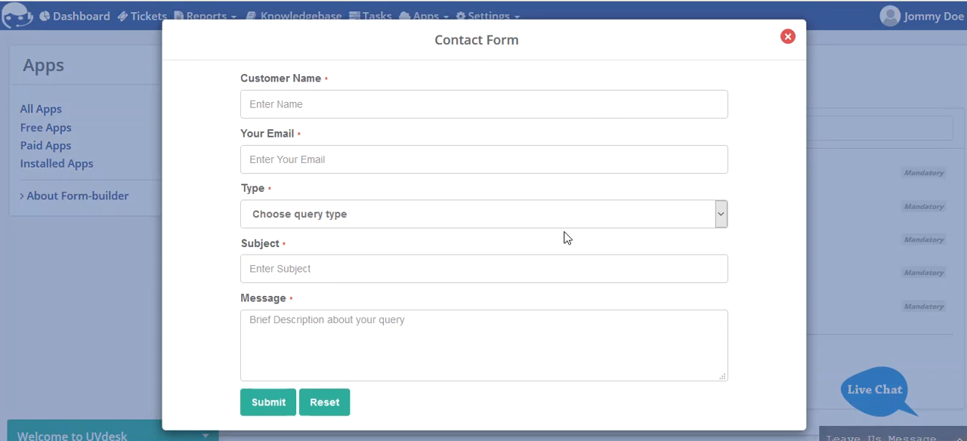
mouse_move(787, 37)
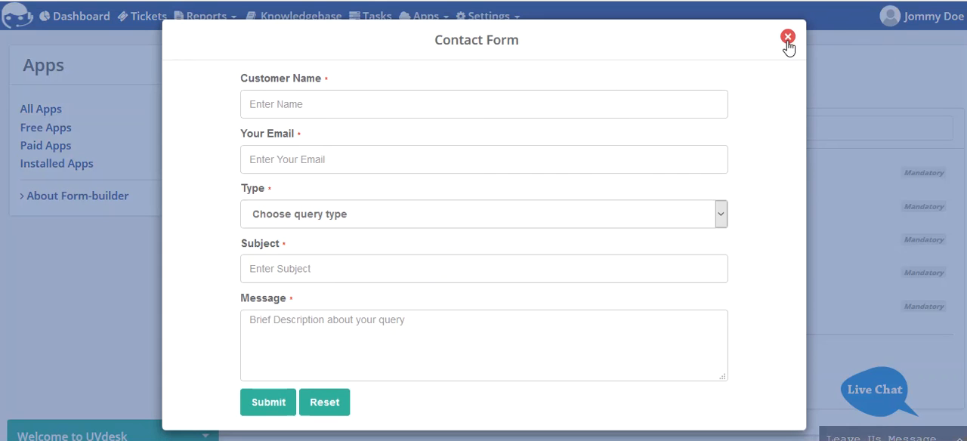
Close the Contact Form preview, view the iframe embed code, then close the dialog.
left_click(787, 36)
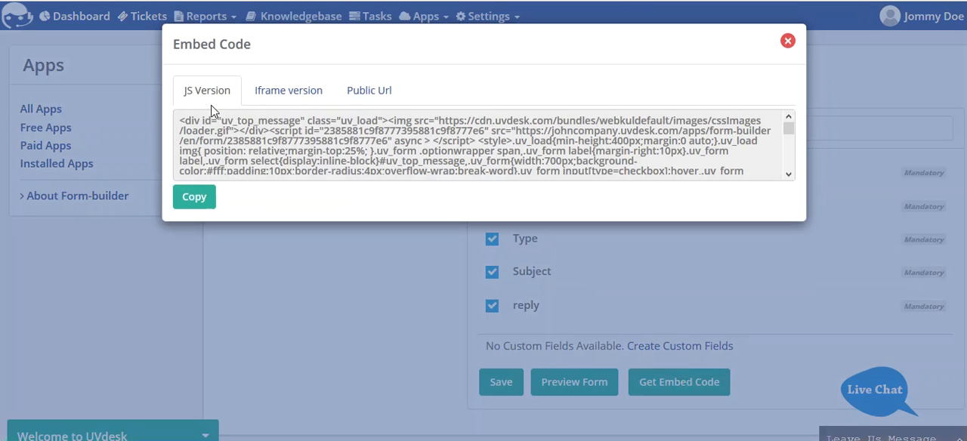
mouse_move(218, 93)
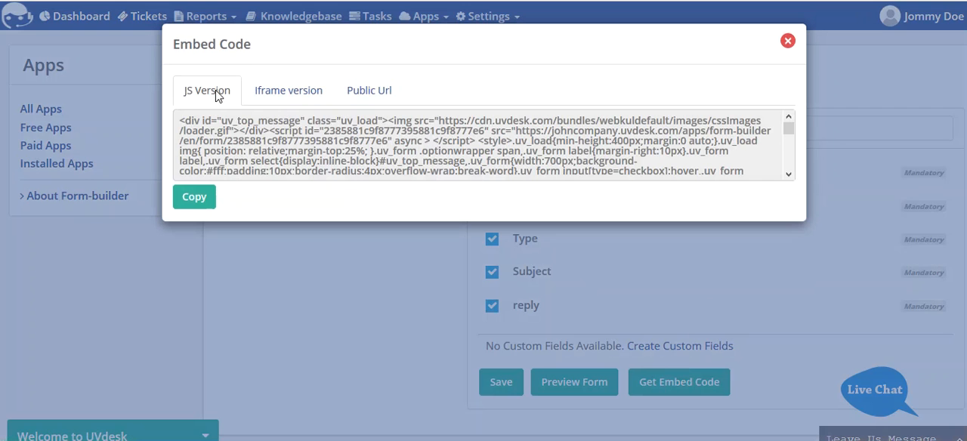
left_click(288, 90)
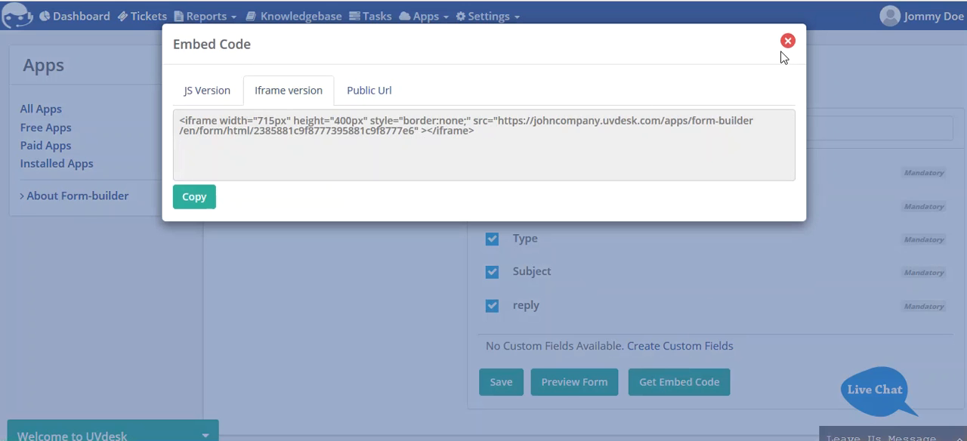
left_click(788, 38)
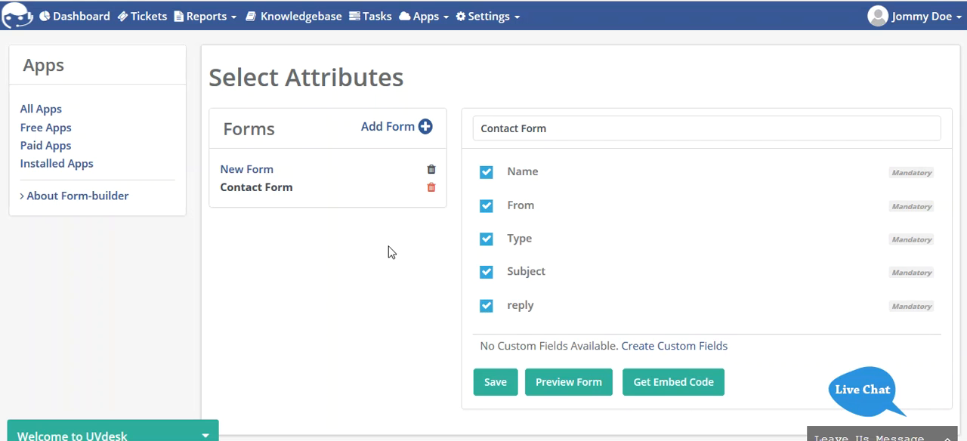
mouse_move(373, 271)
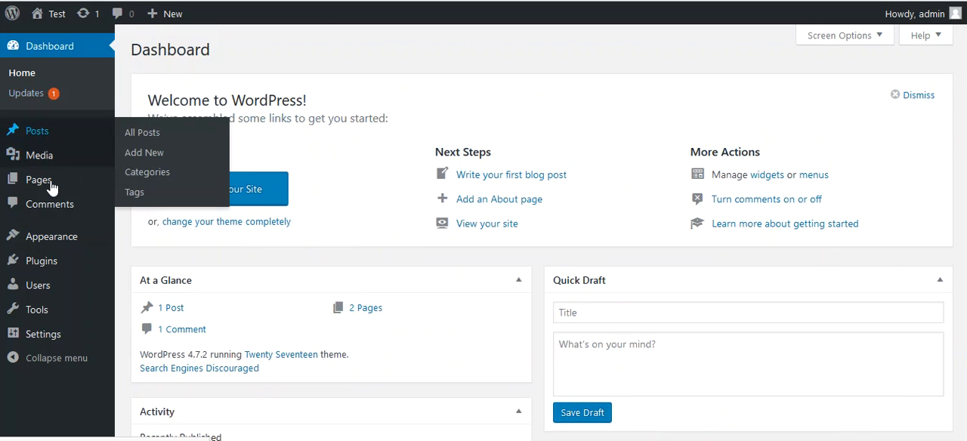
mouse_move(135, 188)
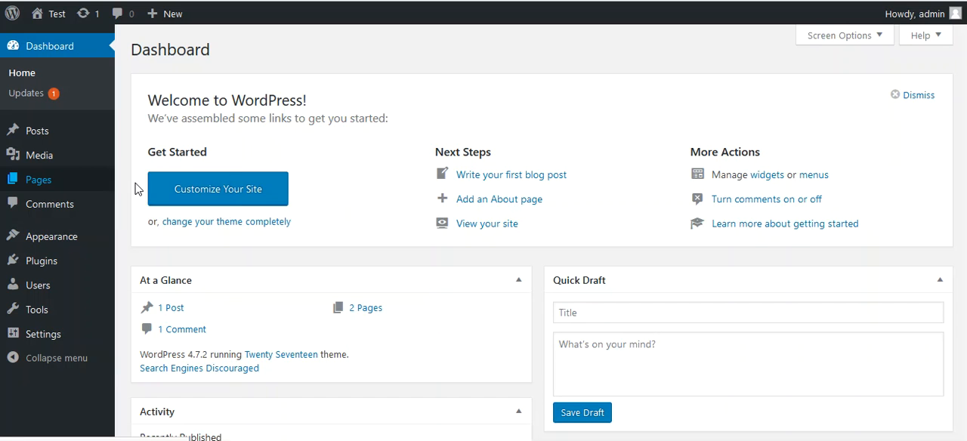
View the About Us page on the WordPress site and clear the text selection.
left_click(38, 179)
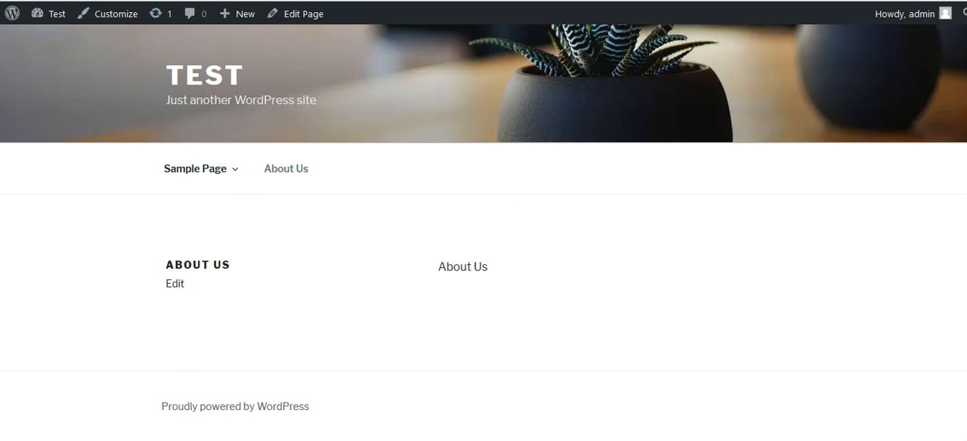
mouse_move(153, 251)
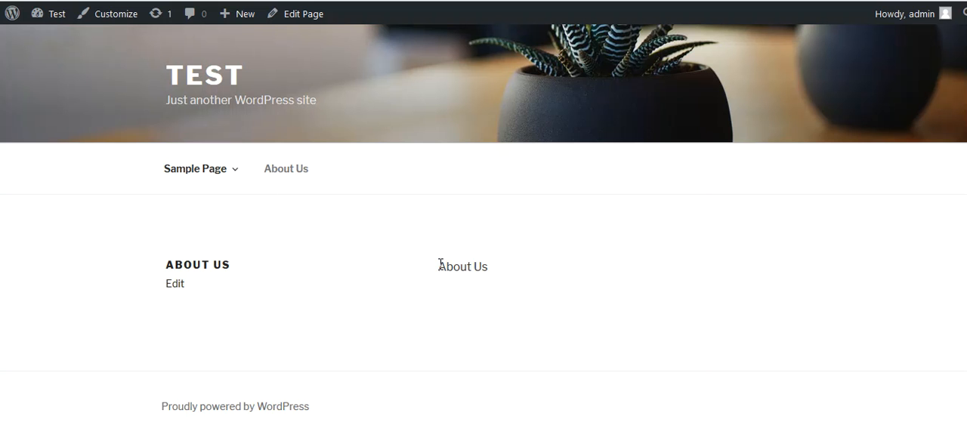
mouse_move(453, 267)
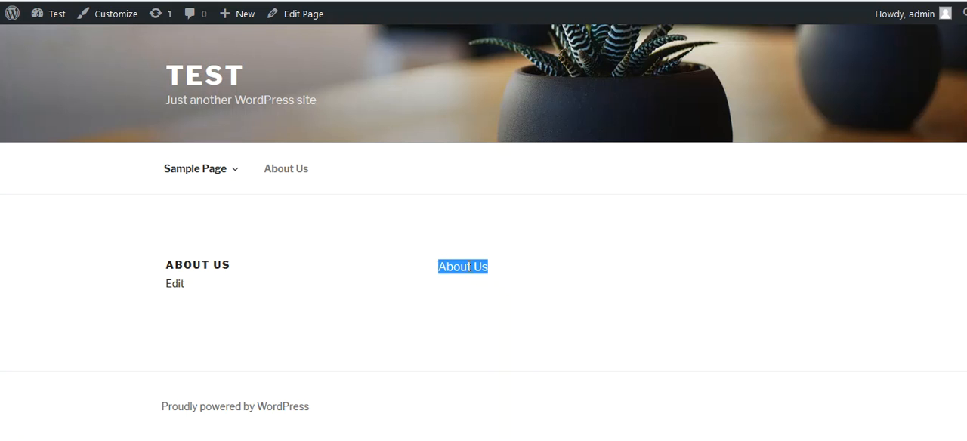
left_click(339, 205)
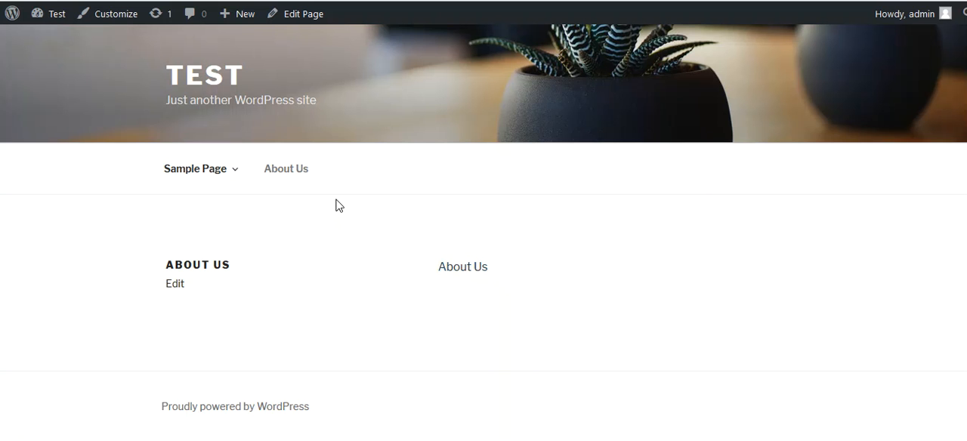
mouse_move(833, 200)
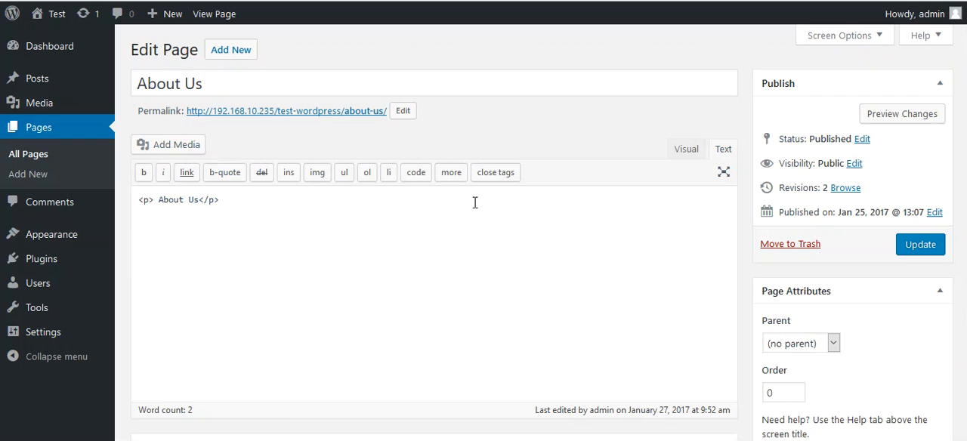
mouse_move(233, 74)
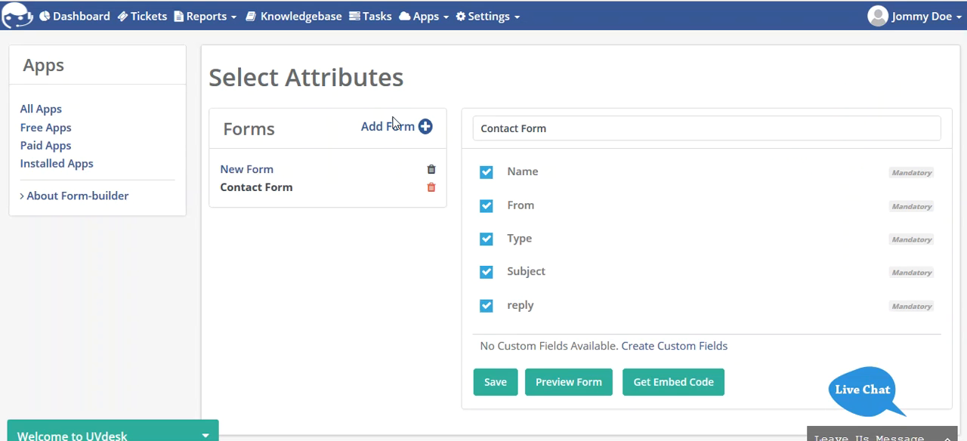
Get the Contact Form's embed code and copy the JS version.
left_click(673, 382)
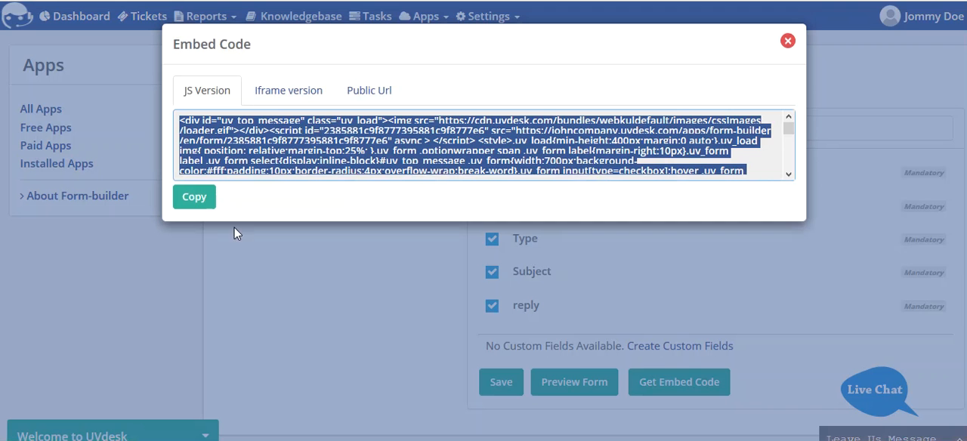
left_click(787, 41)
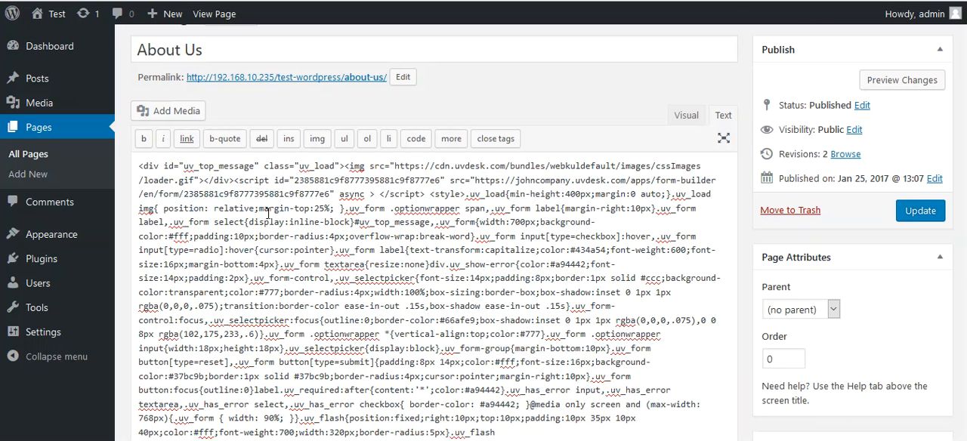
mouse_move(592, 257)
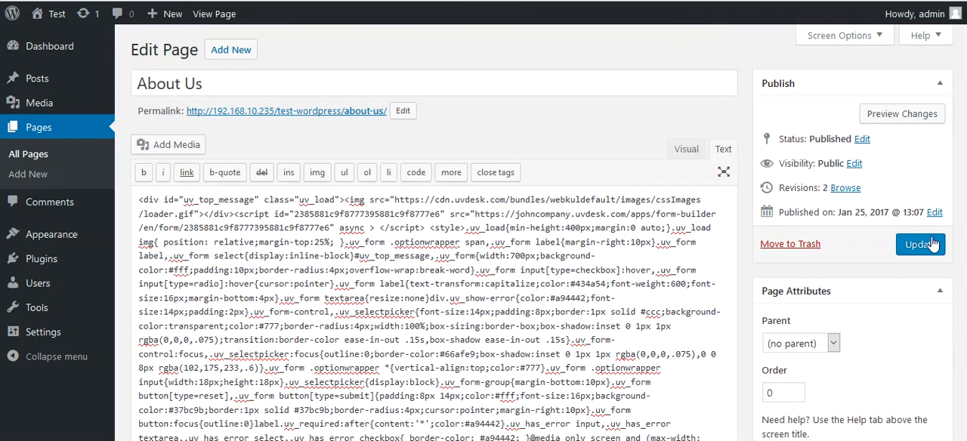
Update the About Us page with the pasted form embed code.
left_click(919, 245)
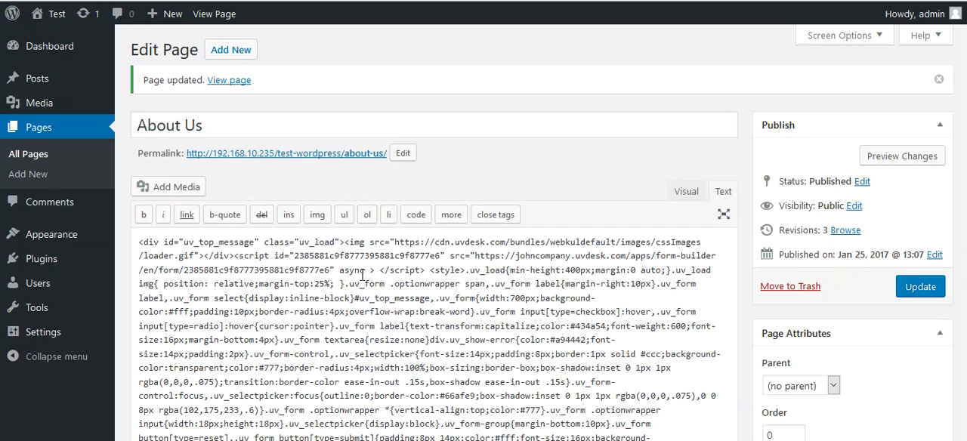
scroll("down", 3)
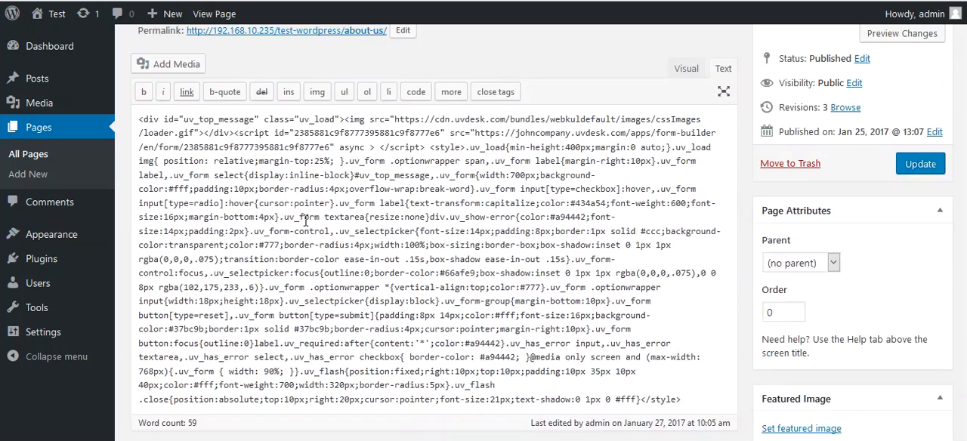
left_click(920, 163)
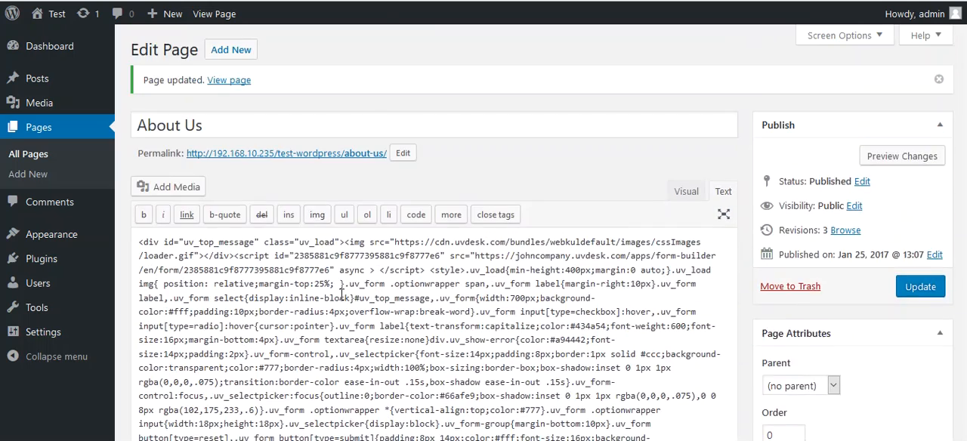
View the updated About Us page and try its Email and Type fields.
left_click(228, 80)
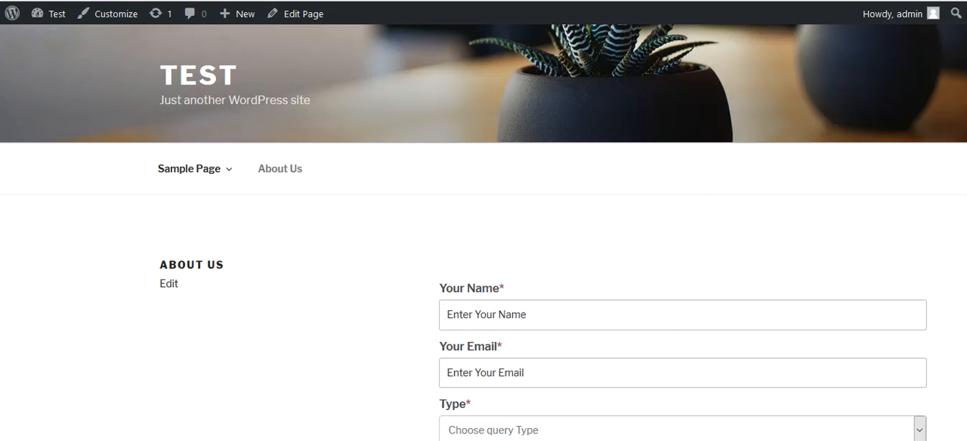
scroll("down", 3)
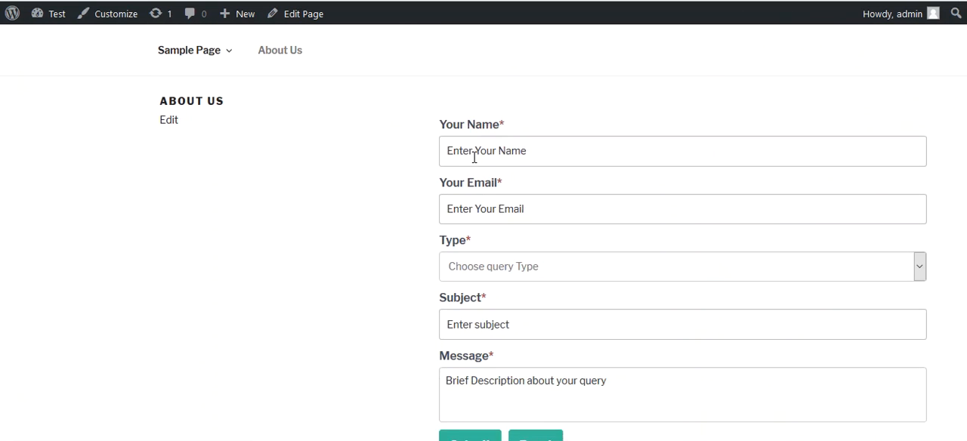
mouse_move(497, 188)
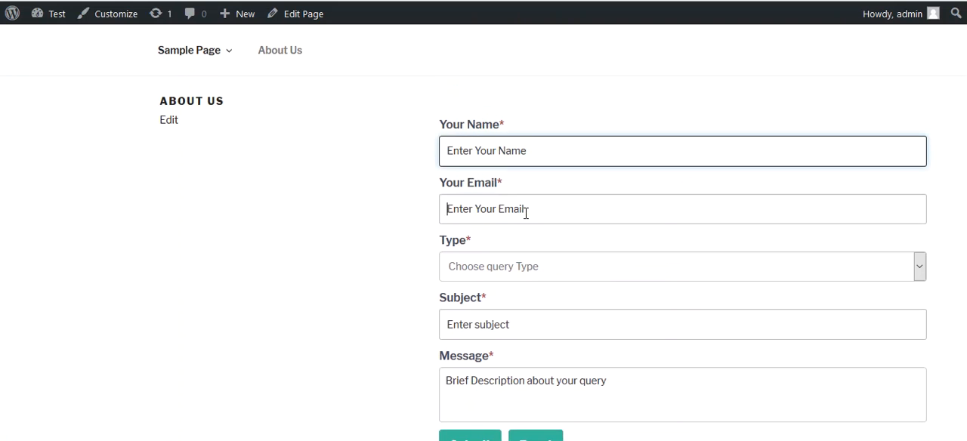
left_click(682, 209)
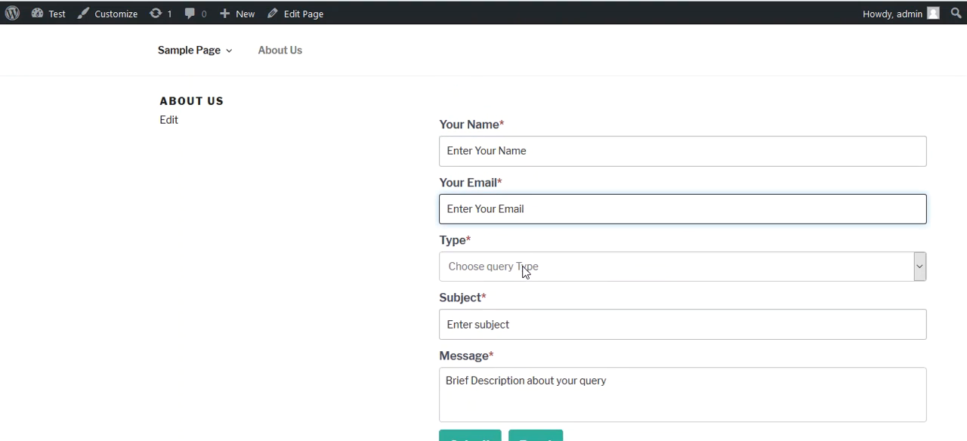
left_click(680, 266)
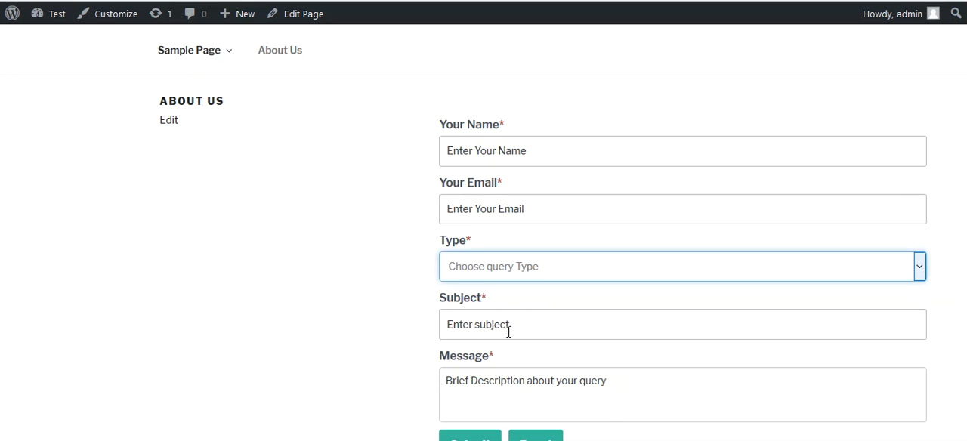
scroll("down", 3)
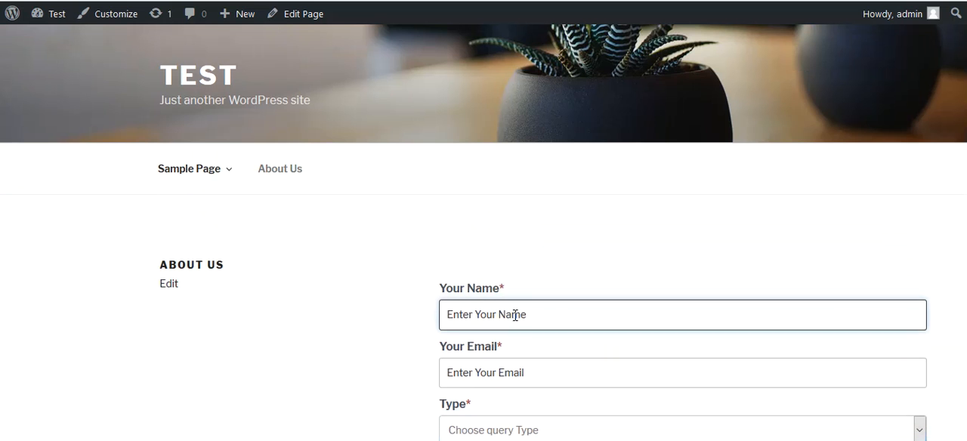
Enter John's name and email, subject Test Video Subject, message Test Video Message, and submit.
type("Joh")
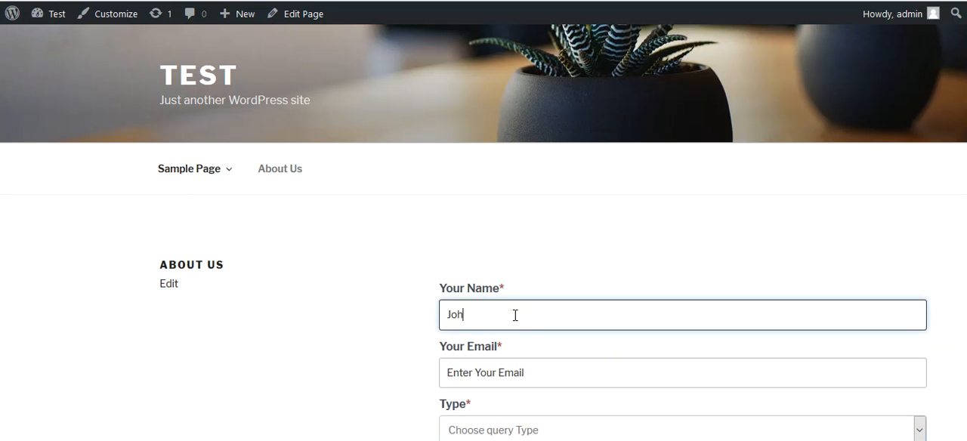
left_click(682, 373)
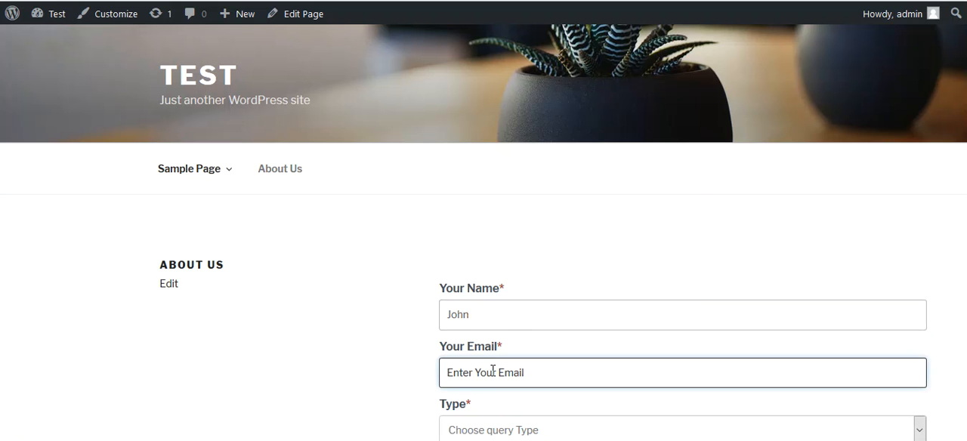
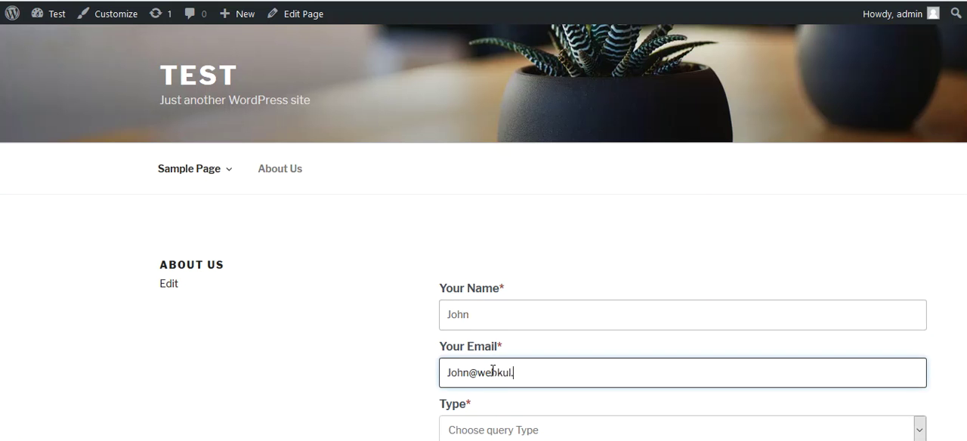
scroll("down", 3)
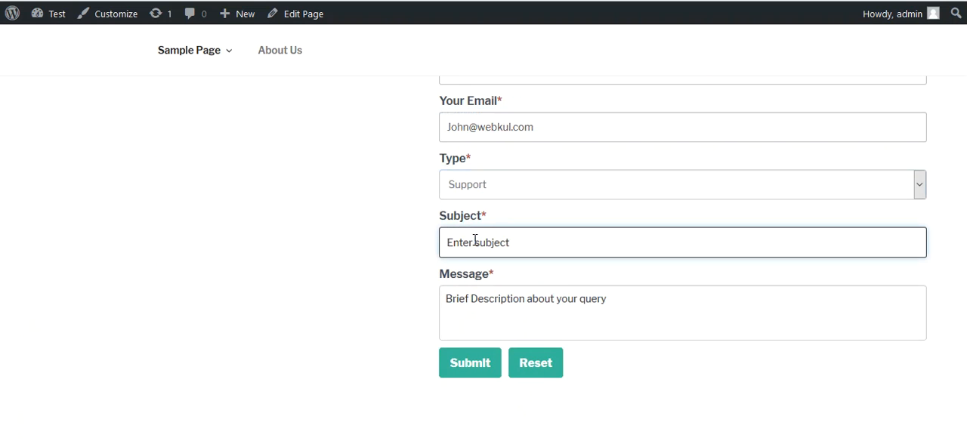
type("Test")
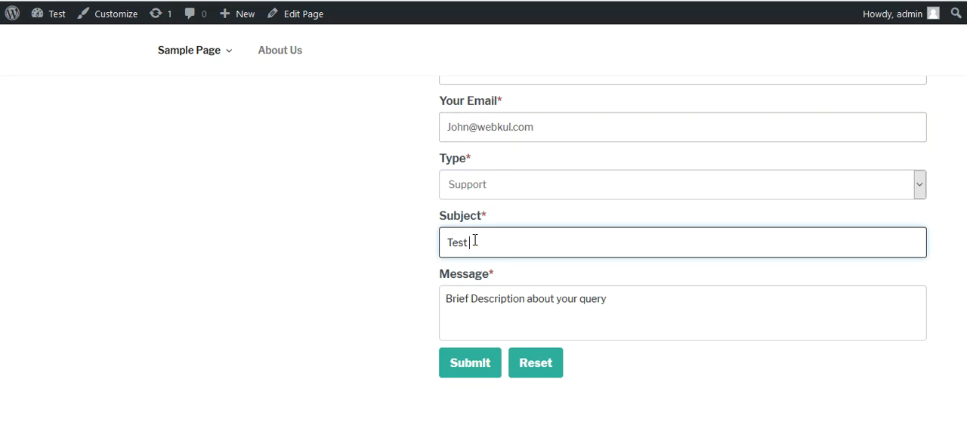
type("Video Su")
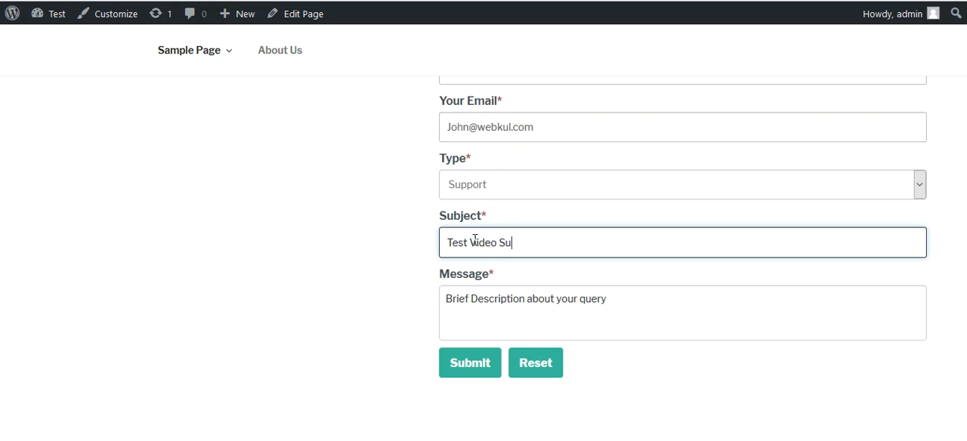
type("bject")
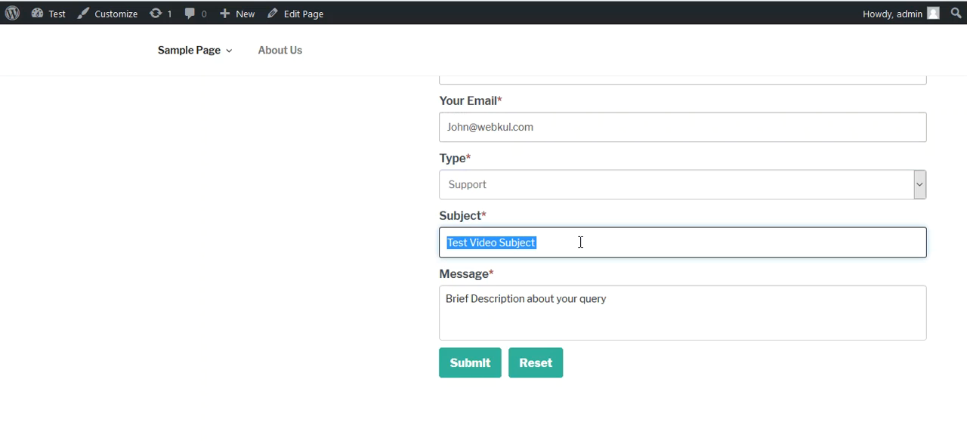
type("Test Video Subject")
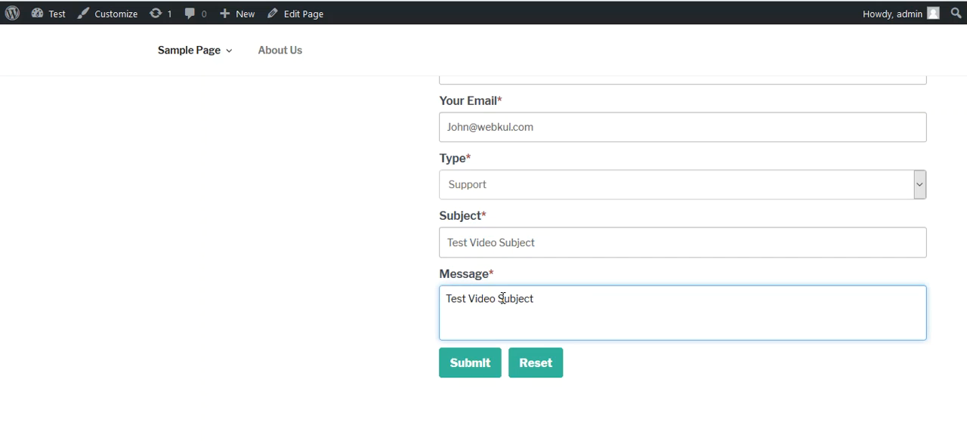
type("Test Video Message")
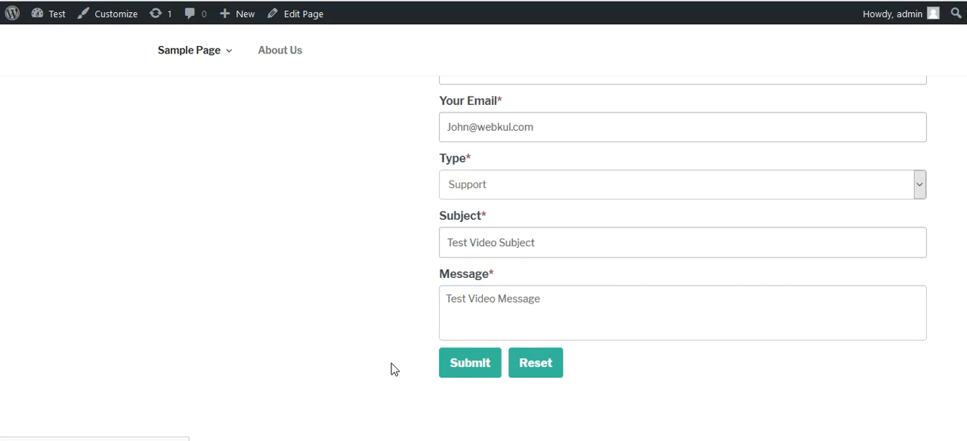
left_click(470, 362)
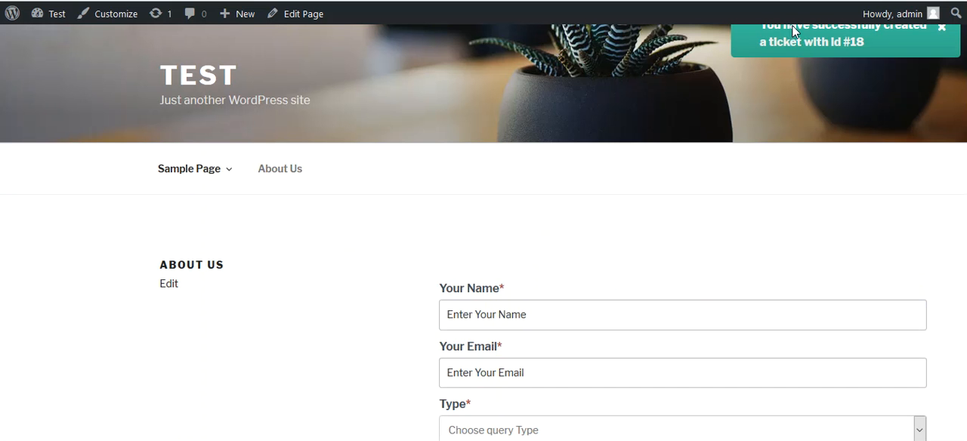
mouse_move(767, 50)
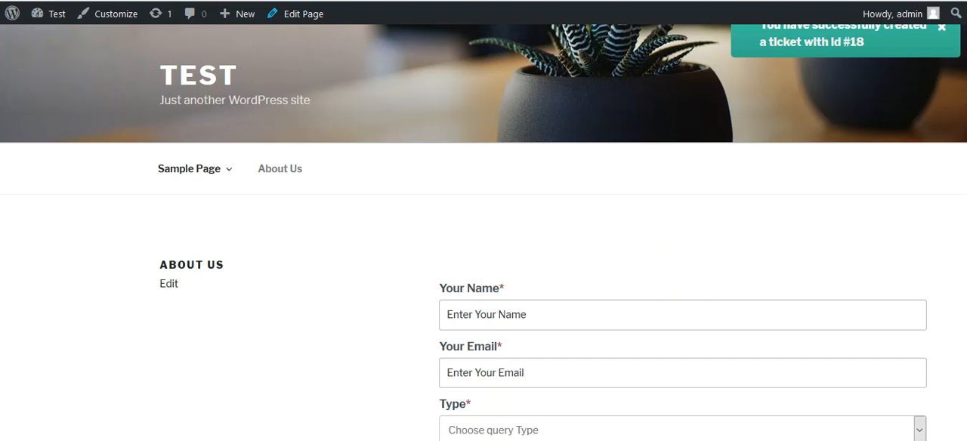
mouse_move(822, 46)
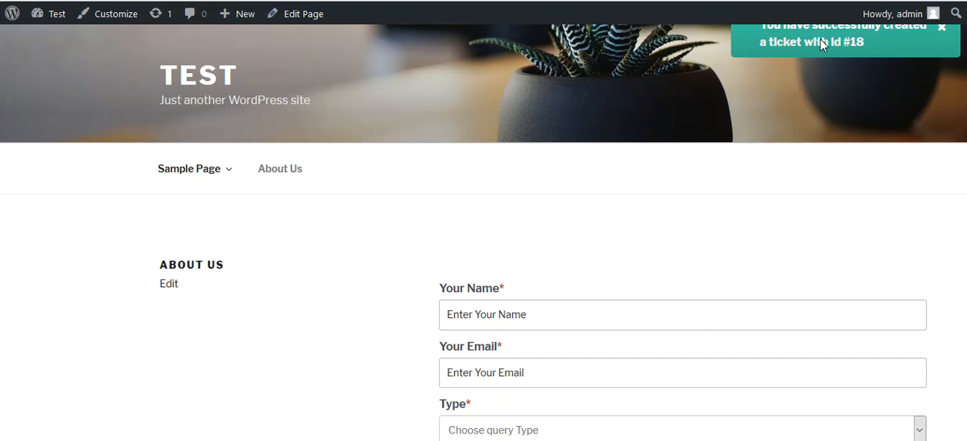
mouse_move(592, 217)
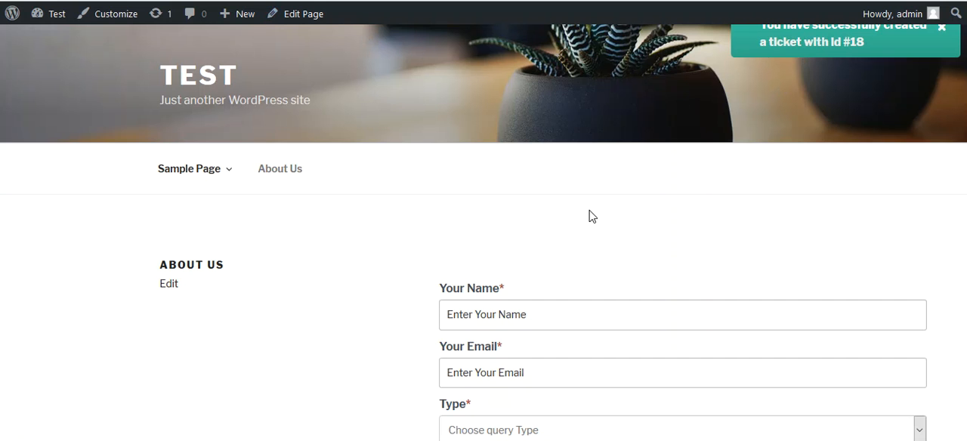
mouse_move(78, 44)
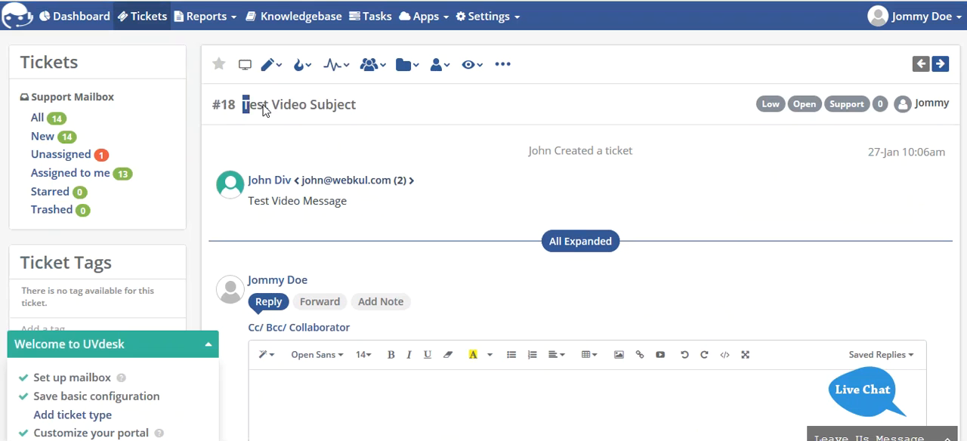
Highlight ticket #18's Test Video Subject and scroll through its message.
left_click_drag(248, 180, 359, 204)
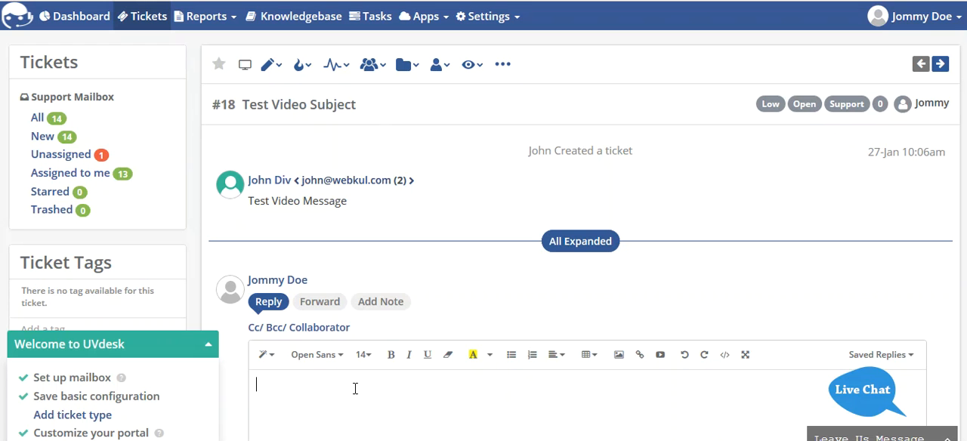
scroll("down", 3)
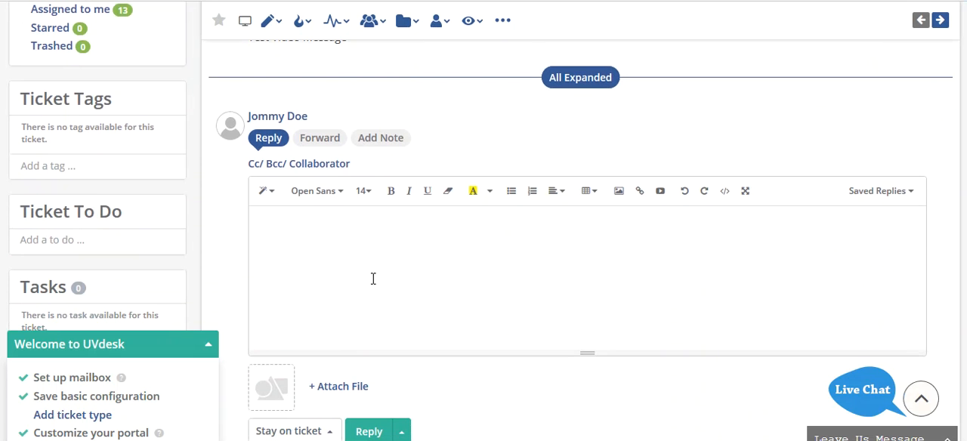
scroll("down", 3)
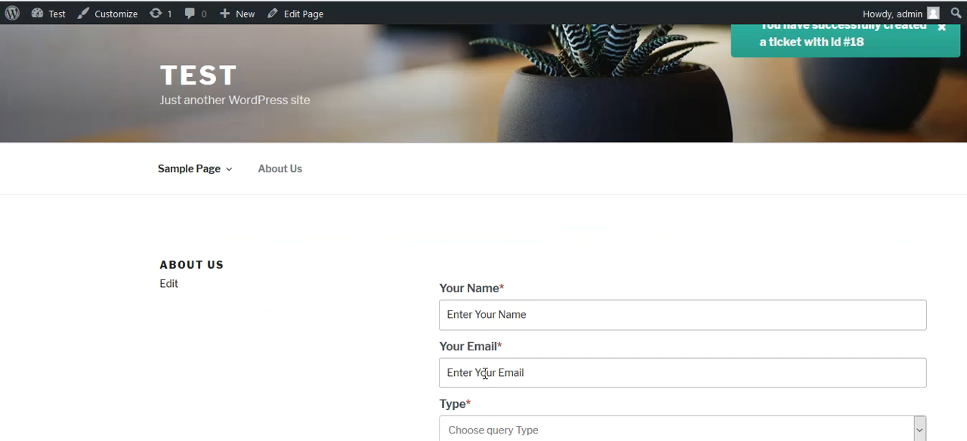
Focus the Email field below the ticket #18 confirmation and scroll down slightly.
left_click(682, 372)
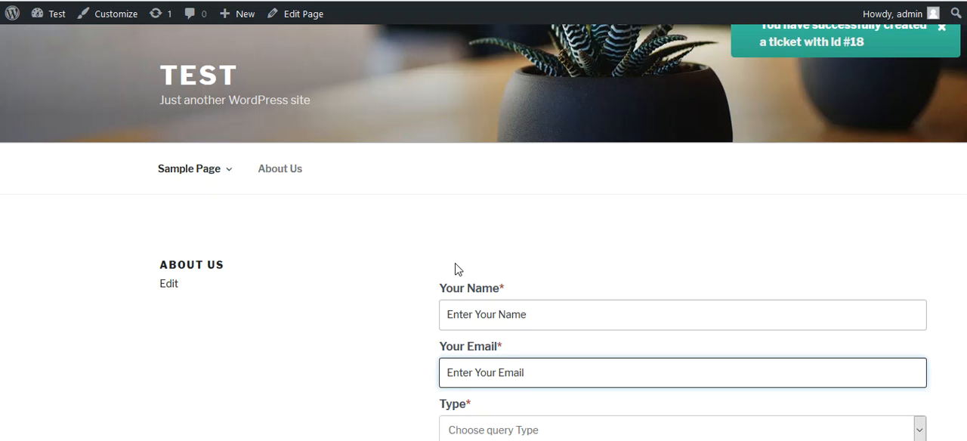
scroll("down", 3)
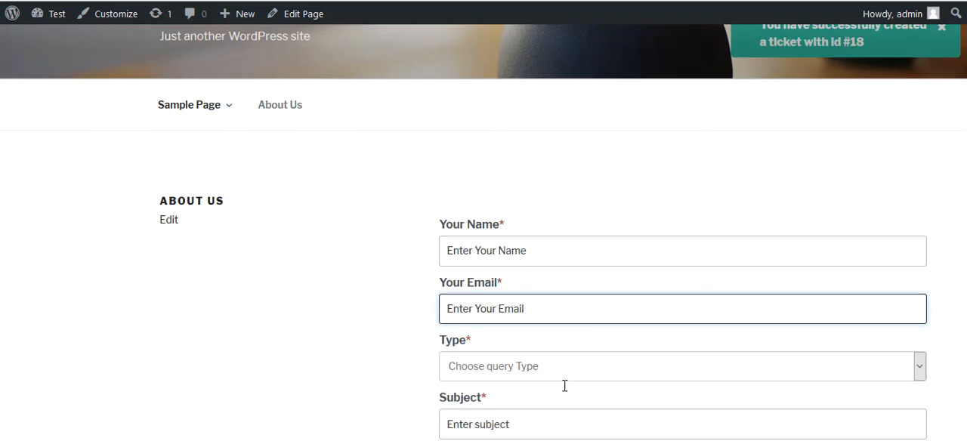
scroll("down", 3)
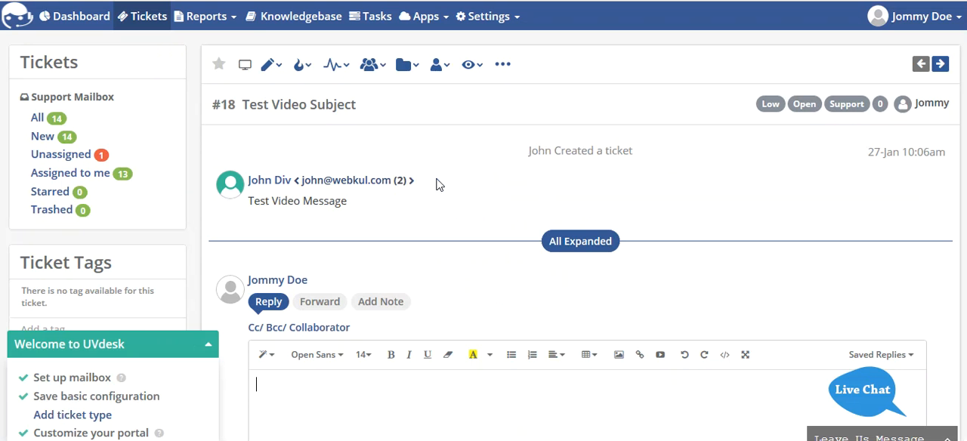
Scroll down ticket #18 to bring the empty reply editor into view.
scroll("down", 3)
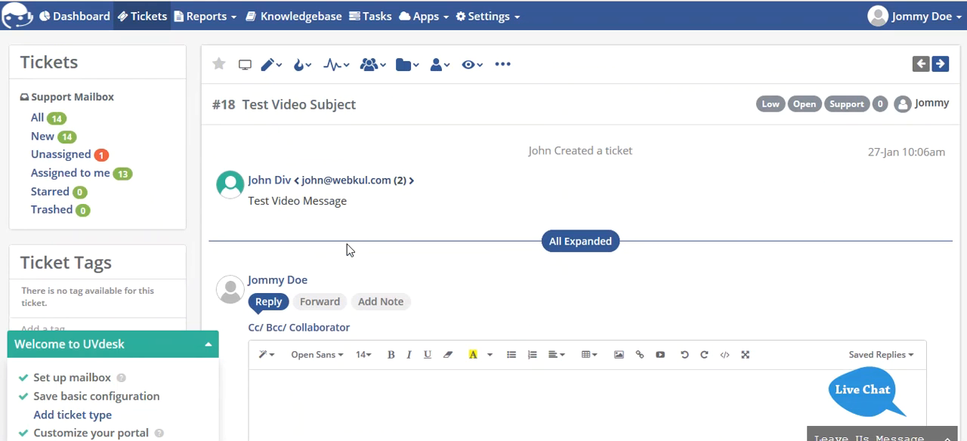
scroll("down", 3)
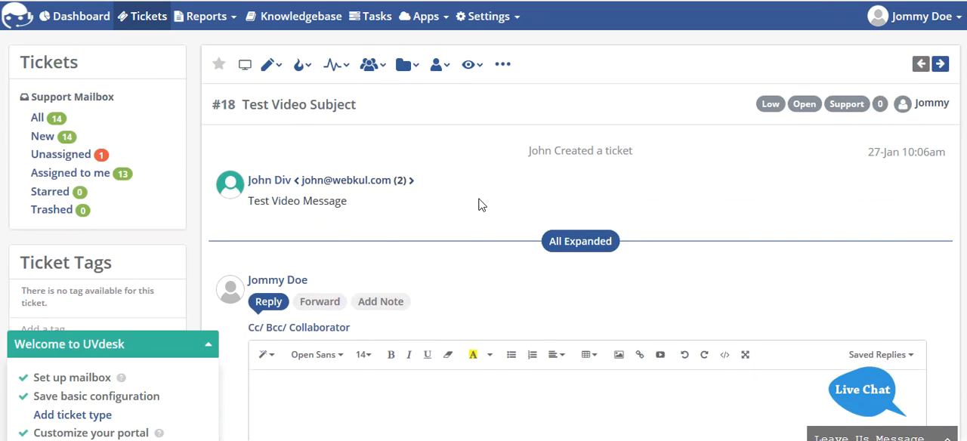
scroll("down", 3)
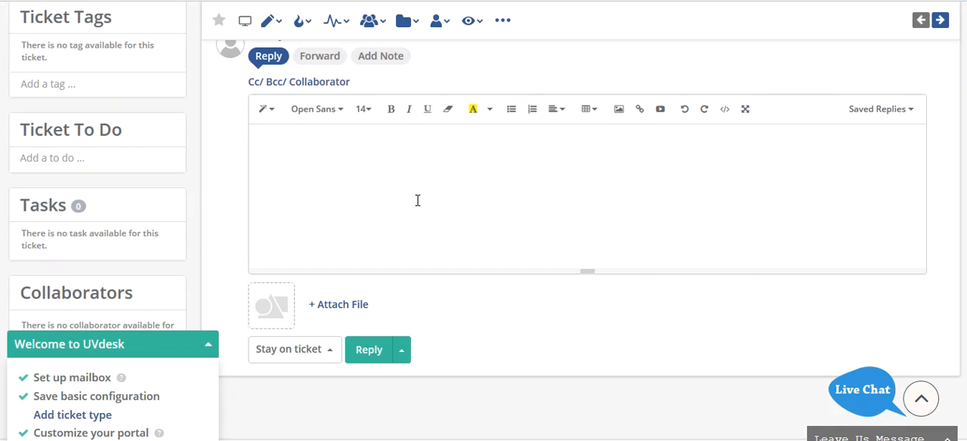
mouse_move(417, 198)
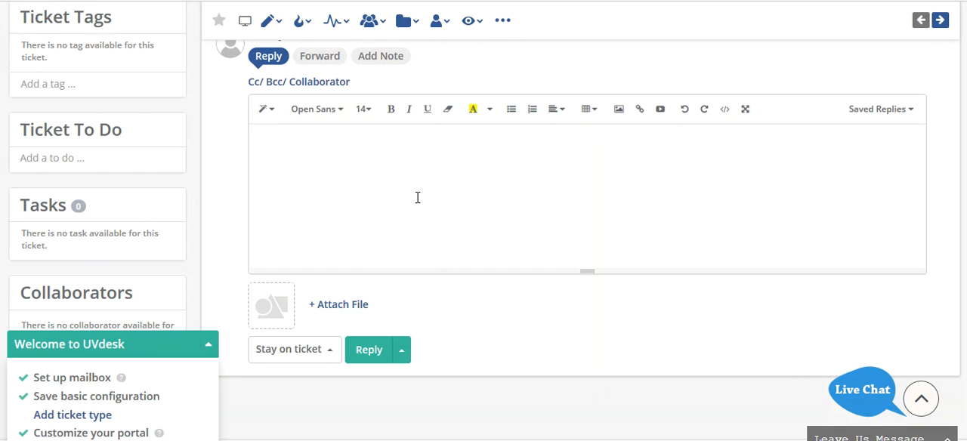